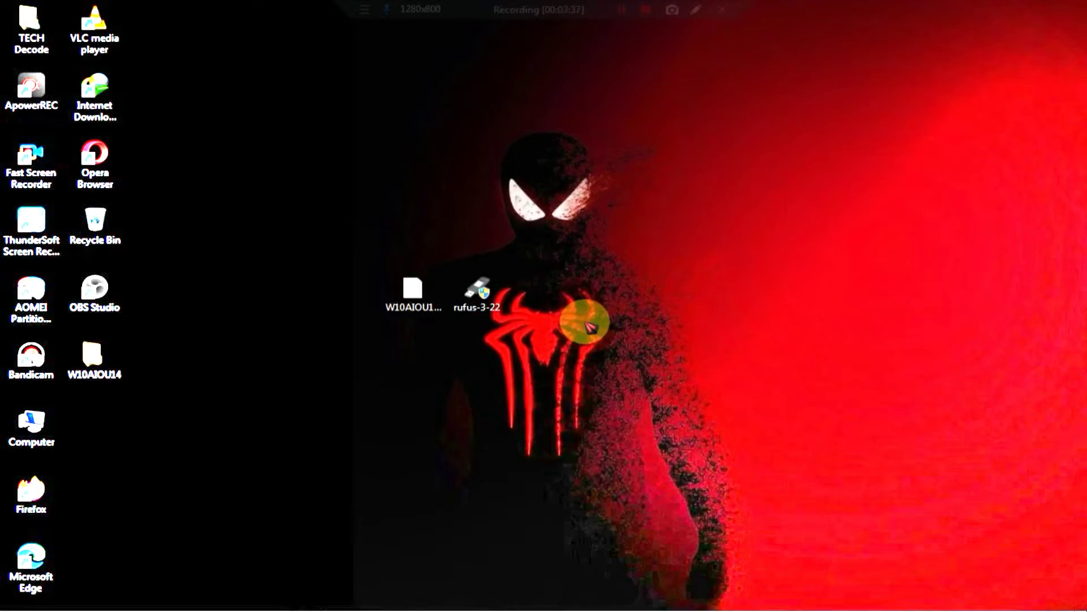
- Launch Rufus, set MBR partitioning, start writing the image and confirm the data wipe
{"action": "double_click", "coordinate": [476, 291]}
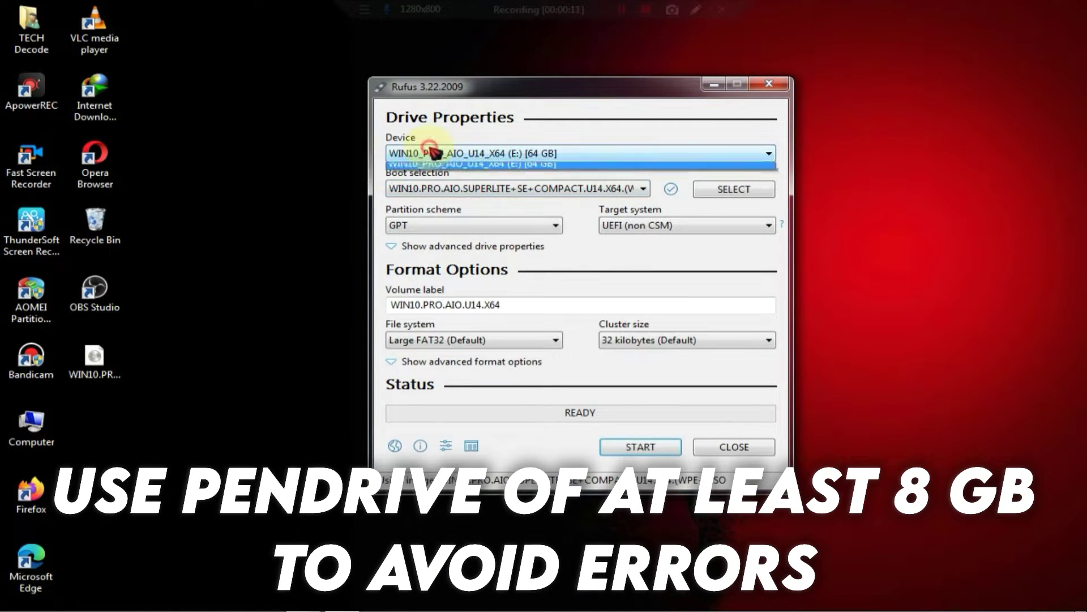
{"action": "left_click", "coordinate": [473, 225]}
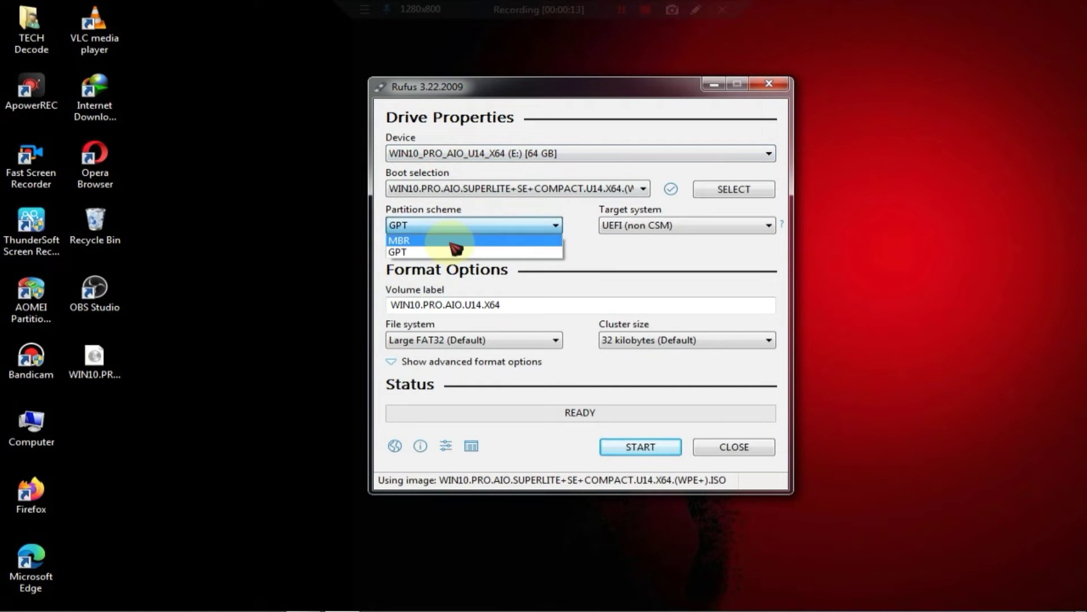
{"action": "left_click", "coordinate": [639, 446]}
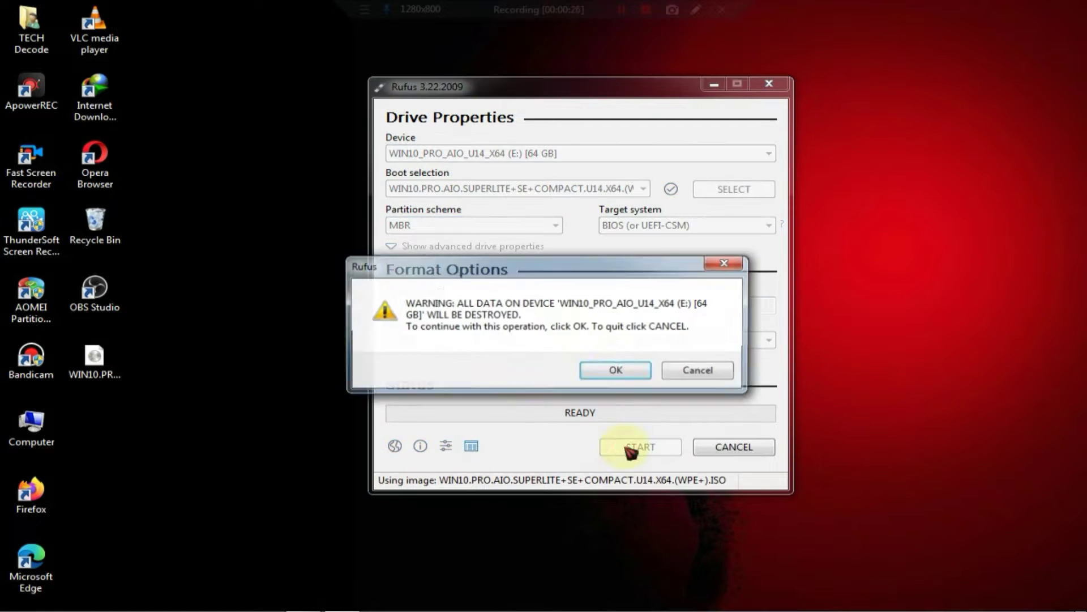
{"action": "left_click", "coordinate": [614, 370]}
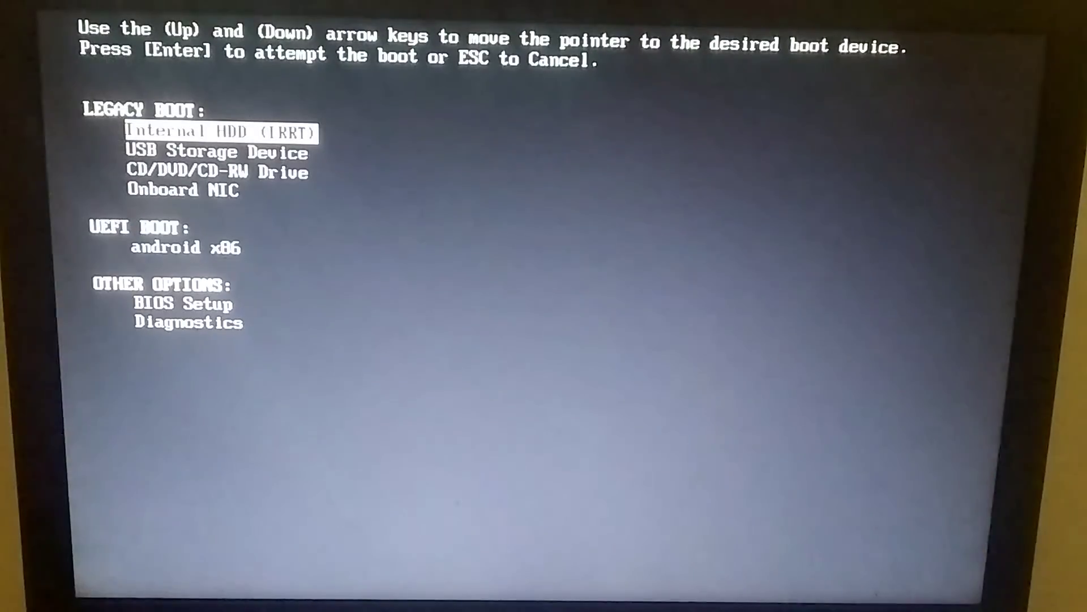
- Boot the computer from the USB Storage Device entry in the boot menu
{"action": "key", "text": "Down"}
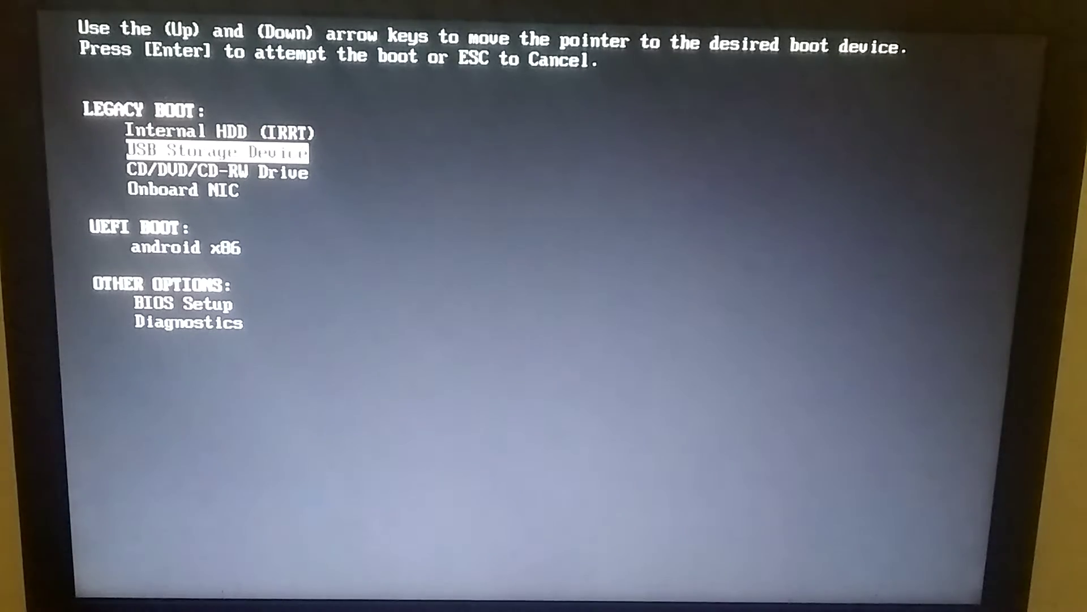
{"action": "key", "text": "Enter"}
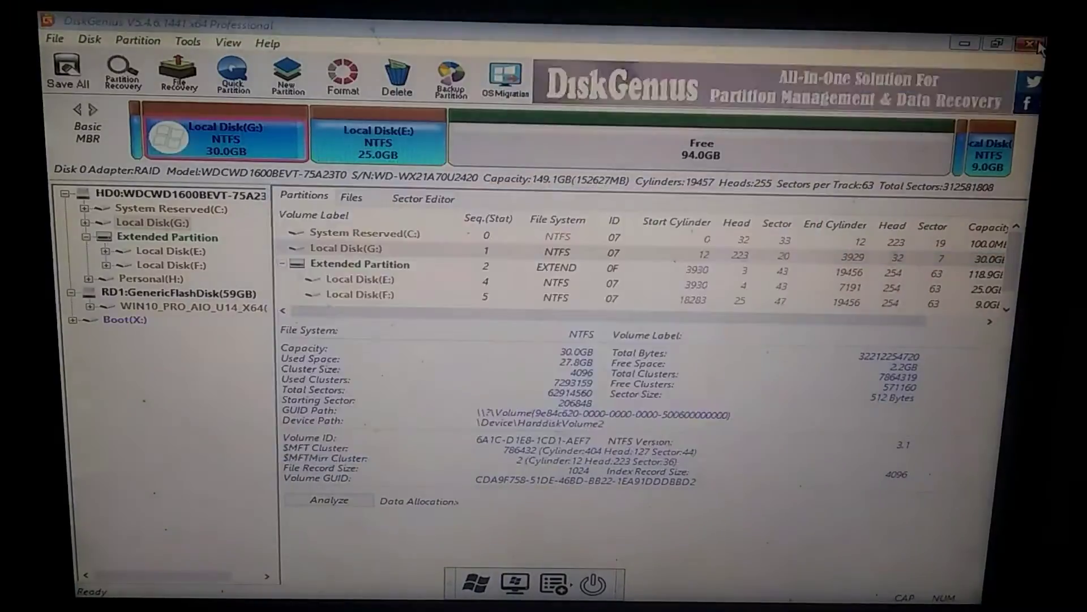
- Close DiskGenius and continue setup with WINDOWS 10 PRO - SUPERLITE SE selected
{"action": "left_click", "coordinate": [1036, 43]}
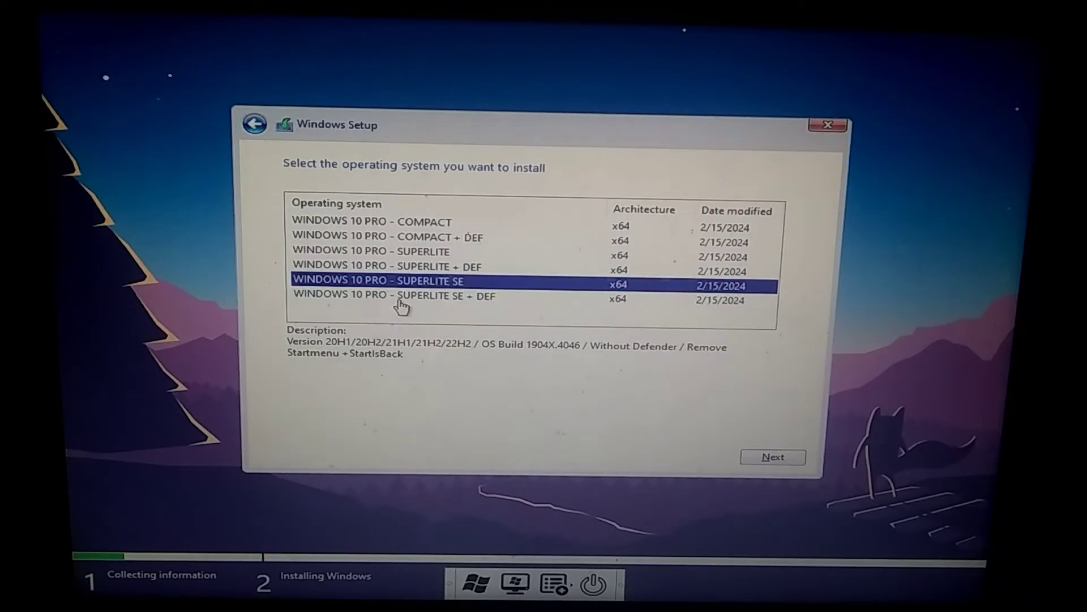
{"action": "mouse_move", "coordinate": [426, 305]}
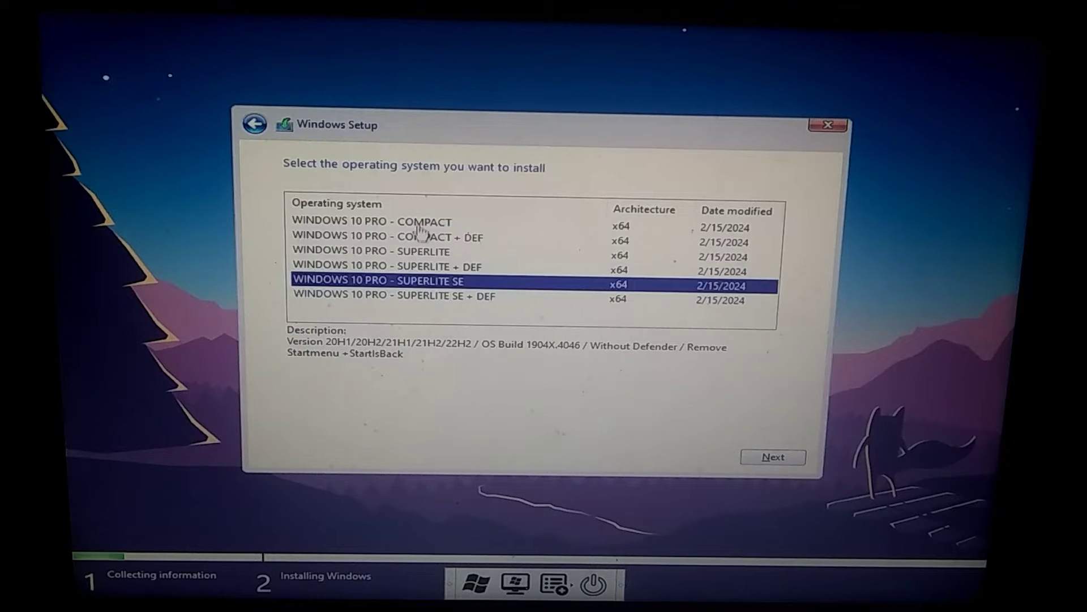
{"action": "left_click", "coordinate": [374, 222]}
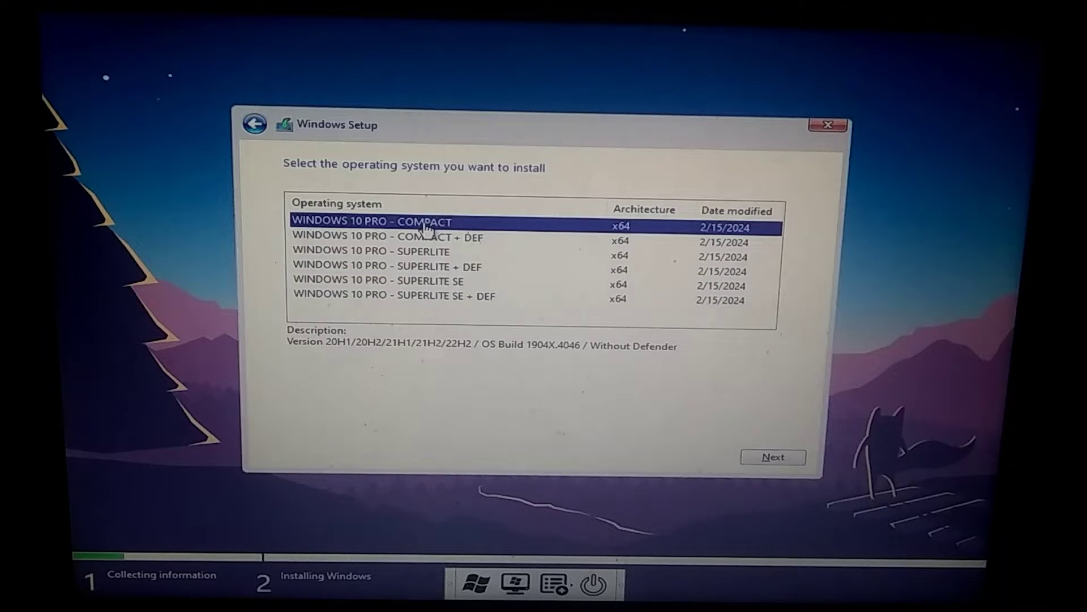
{"action": "left_click", "coordinate": [378, 281]}
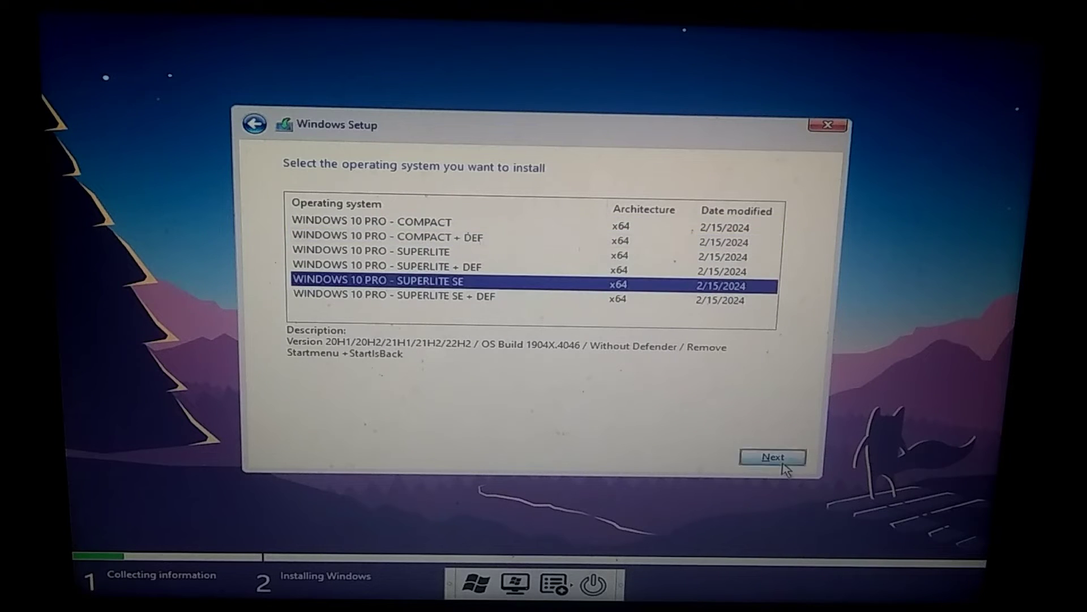
{"action": "left_click", "coordinate": [773, 457]}
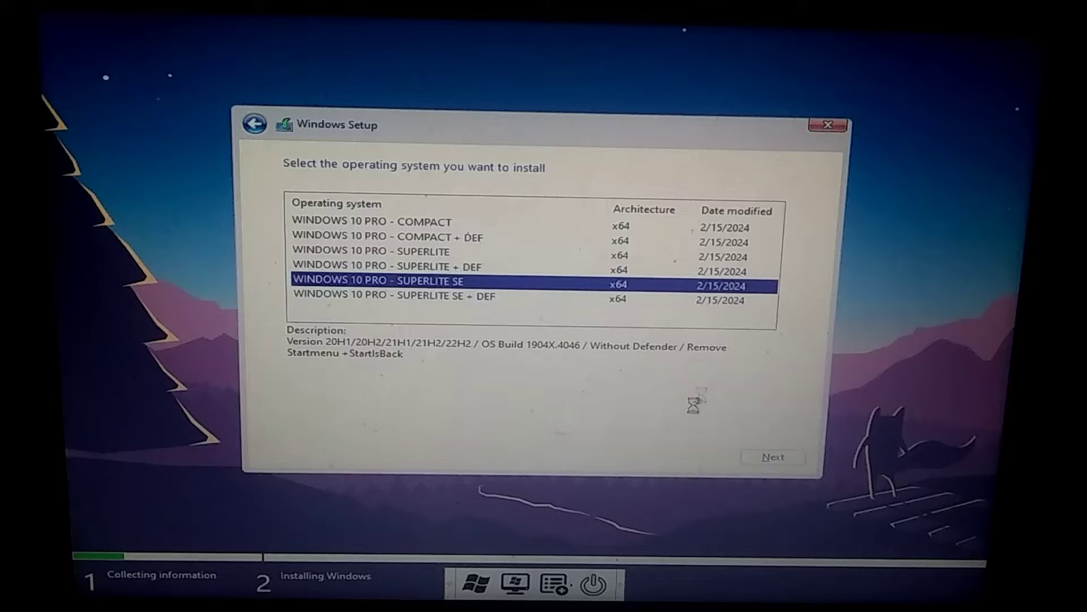
{"action": "left_click", "coordinate": [773, 457]}
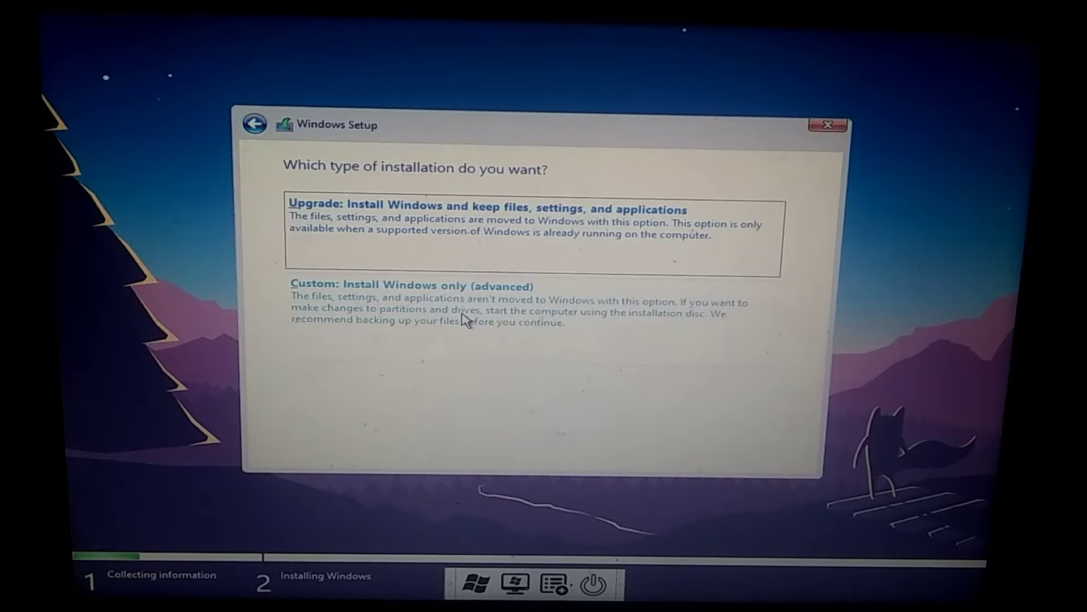
- Choose a custom install onto Drive 0 Partition 4 and begin copying Windows files
{"action": "left_click", "coordinate": [413, 285]}
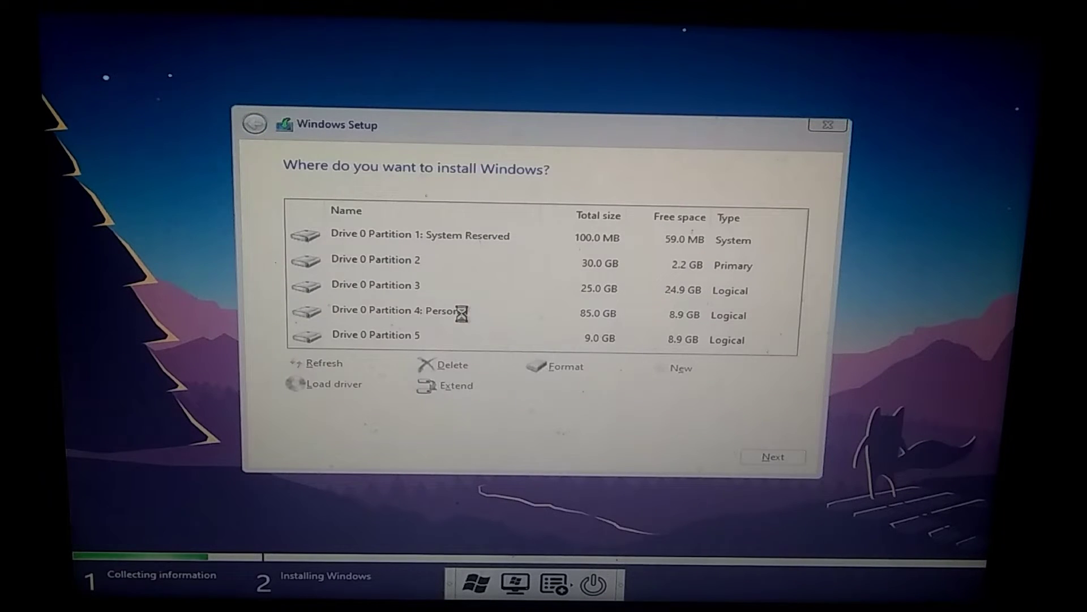
{"action": "left_click", "coordinate": [399, 310]}
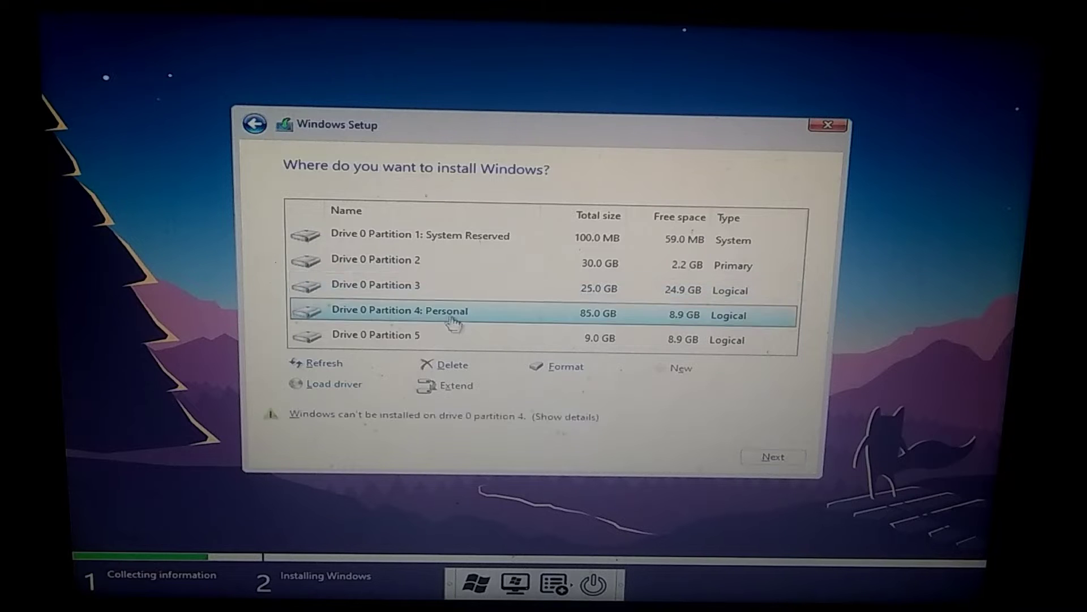
{"action": "left_click", "coordinate": [773, 456]}
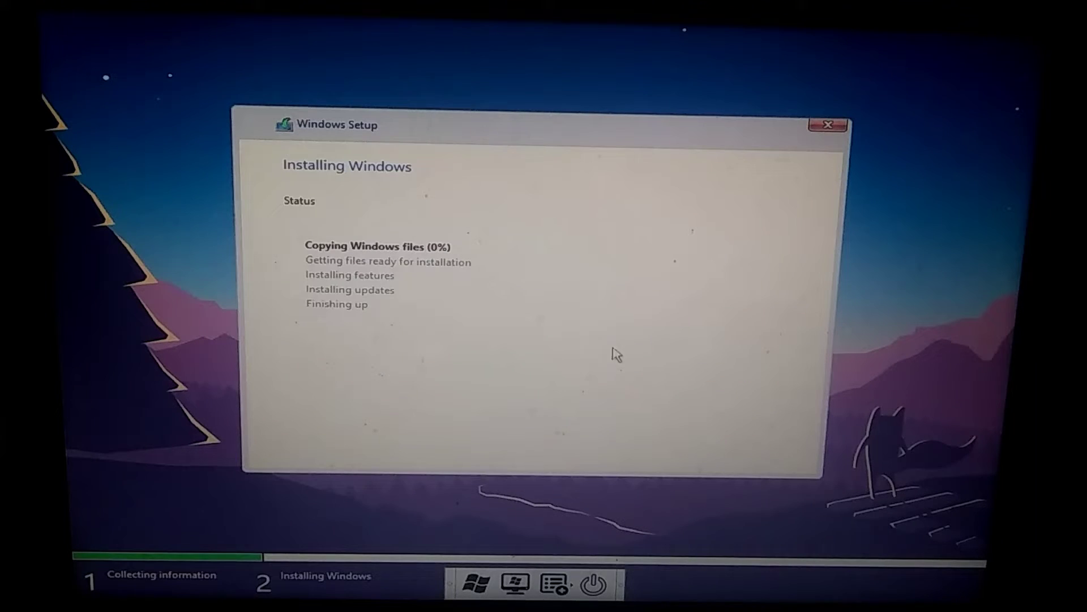
{"action": "mouse_move", "coordinate": [567, 333]}
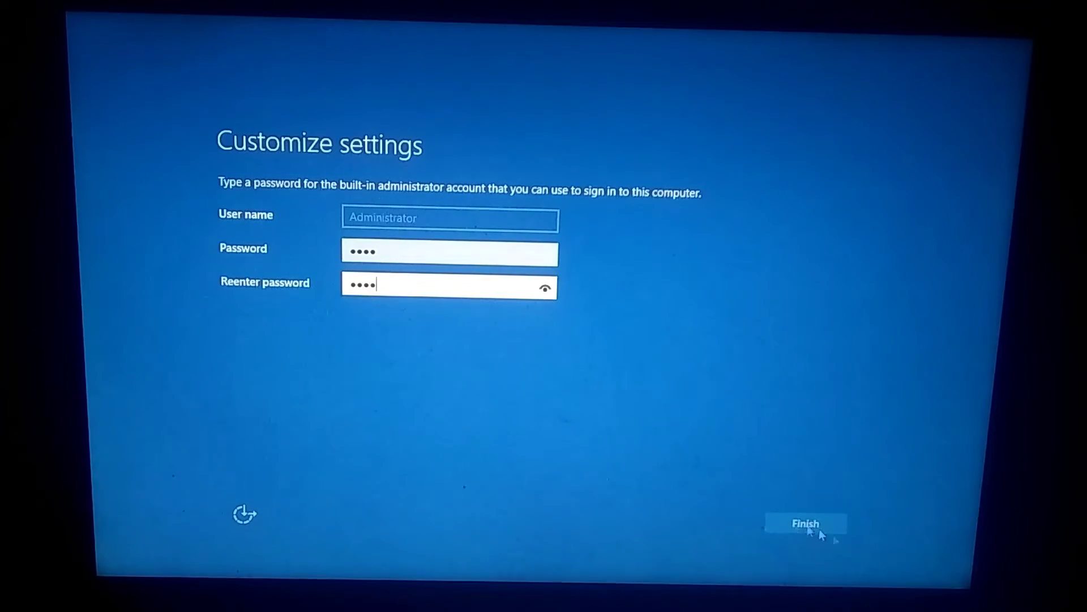
- Finish account setup, enter 1 for version 22H2 and acknowledge the restart notice
{"action": "left_click", "coordinate": [806, 523]}
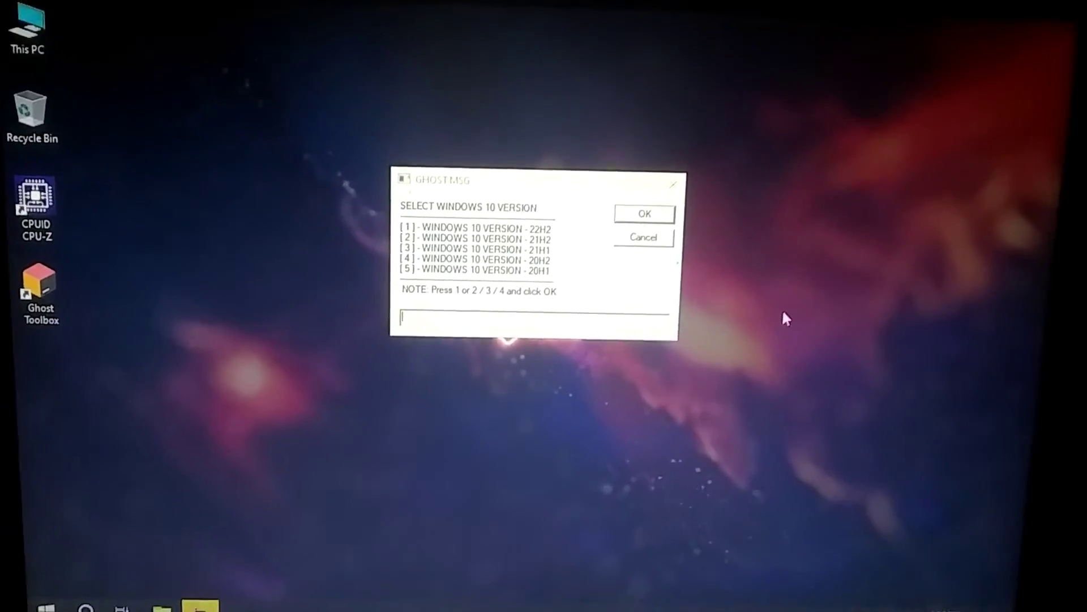
{"action": "type", "text": "1"}
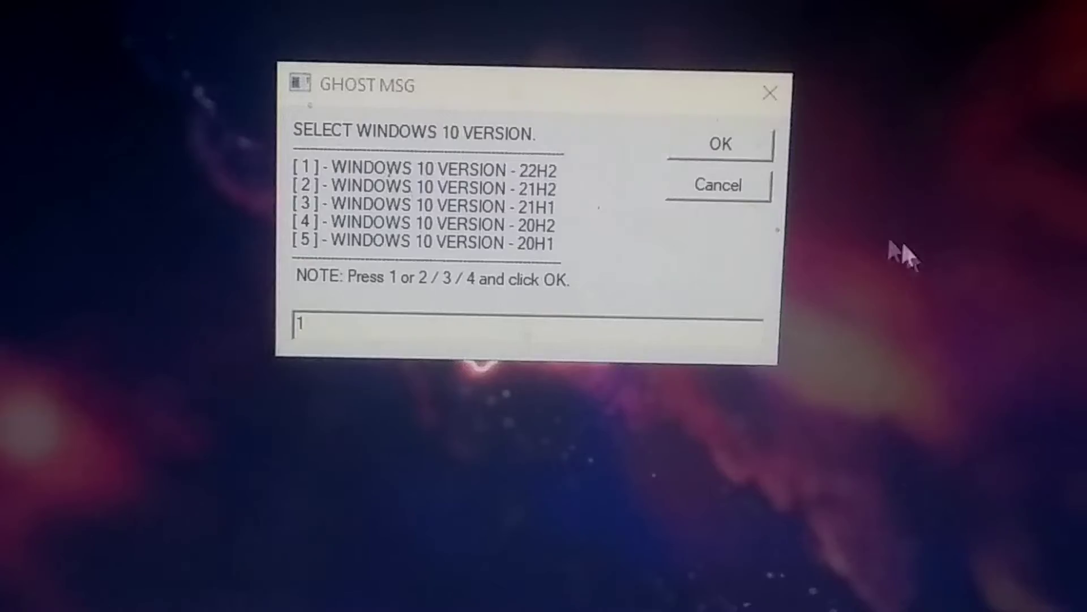
{"action": "left_click", "coordinate": [720, 144]}
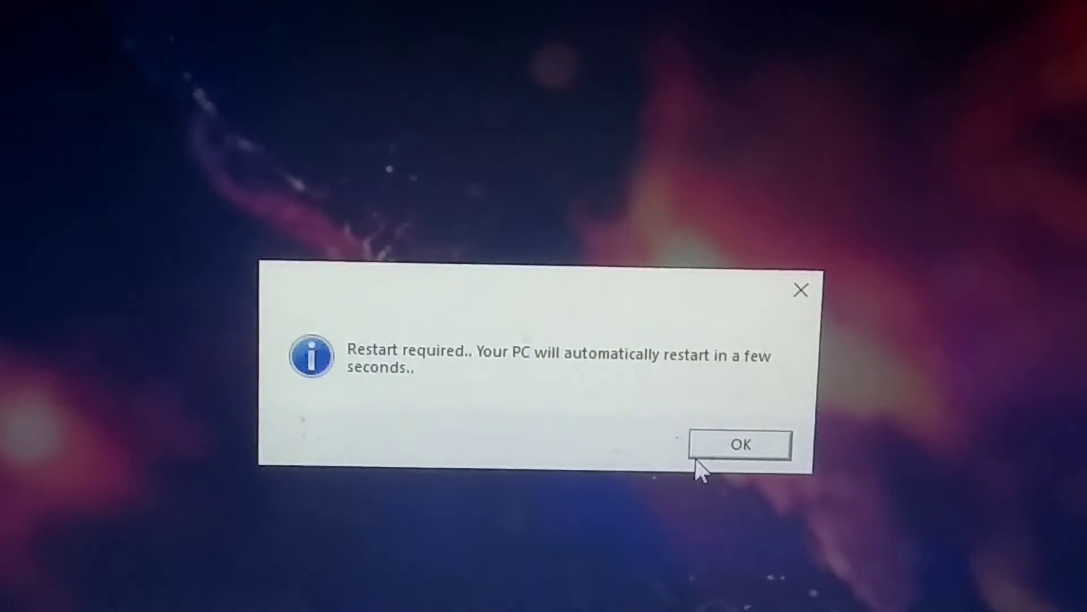
{"action": "left_click", "coordinate": [738, 444]}
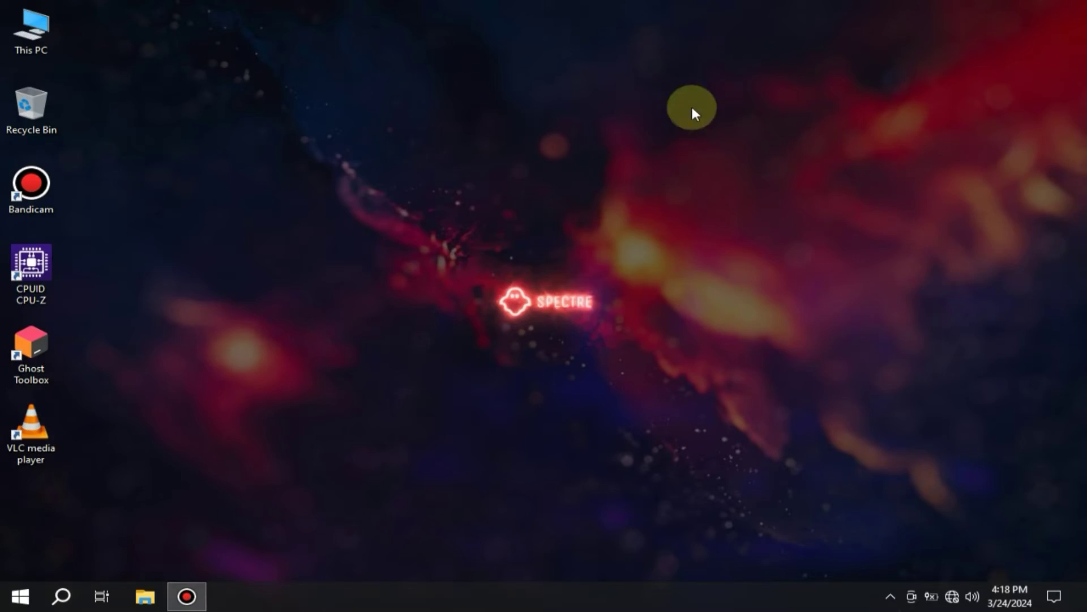
{"action": "mouse_move", "coordinate": [479, 141]}
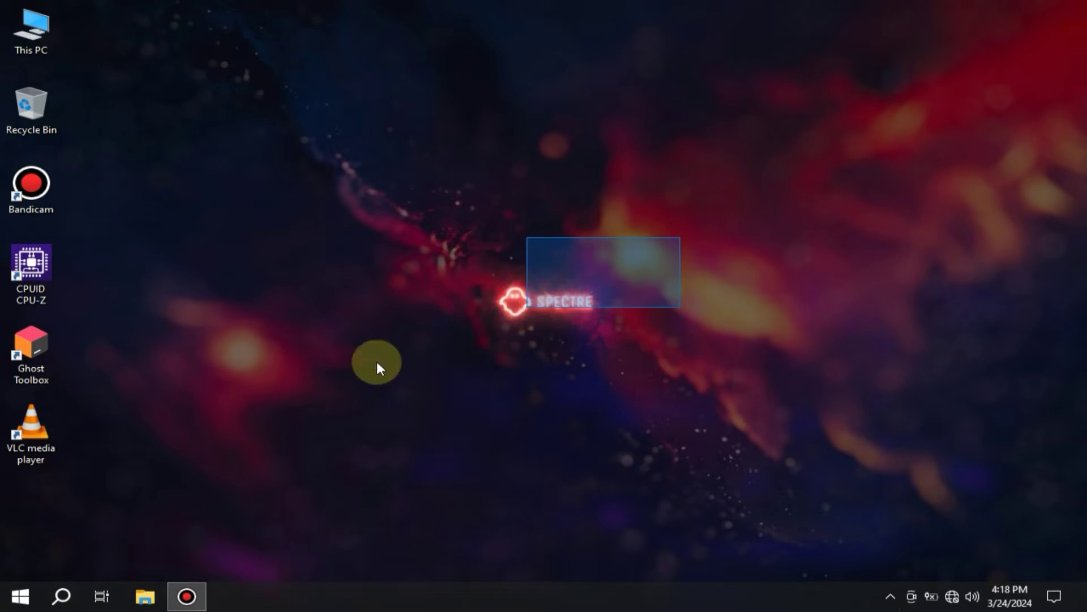
- Open This PC's Properties and select the 2.00 GB installed RAM value
{"action": "right_click", "coordinate": [31, 28]}
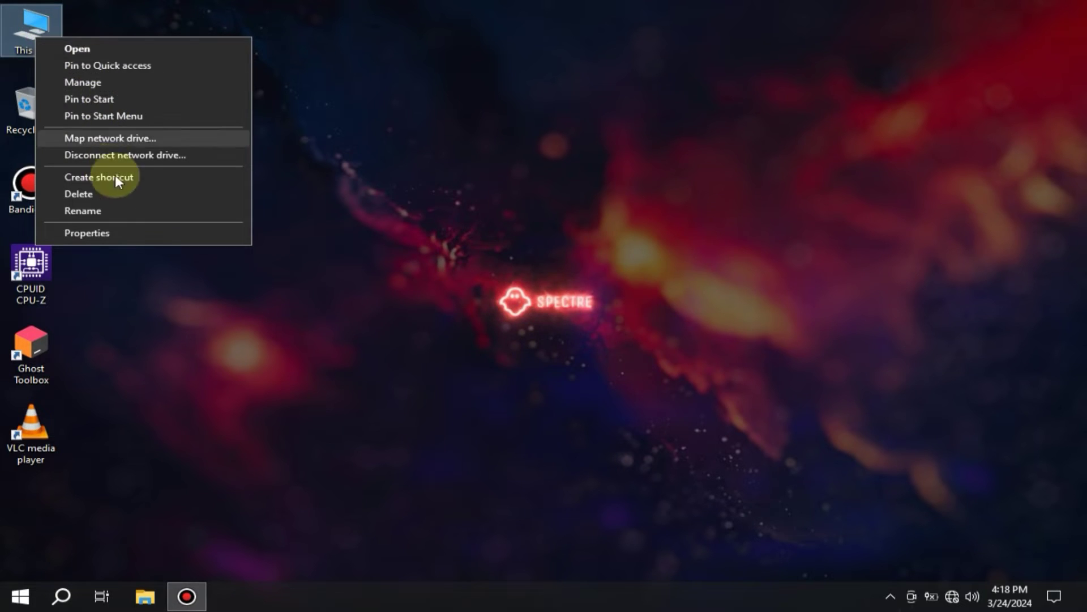
{"action": "left_click", "coordinate": [87, 232]}
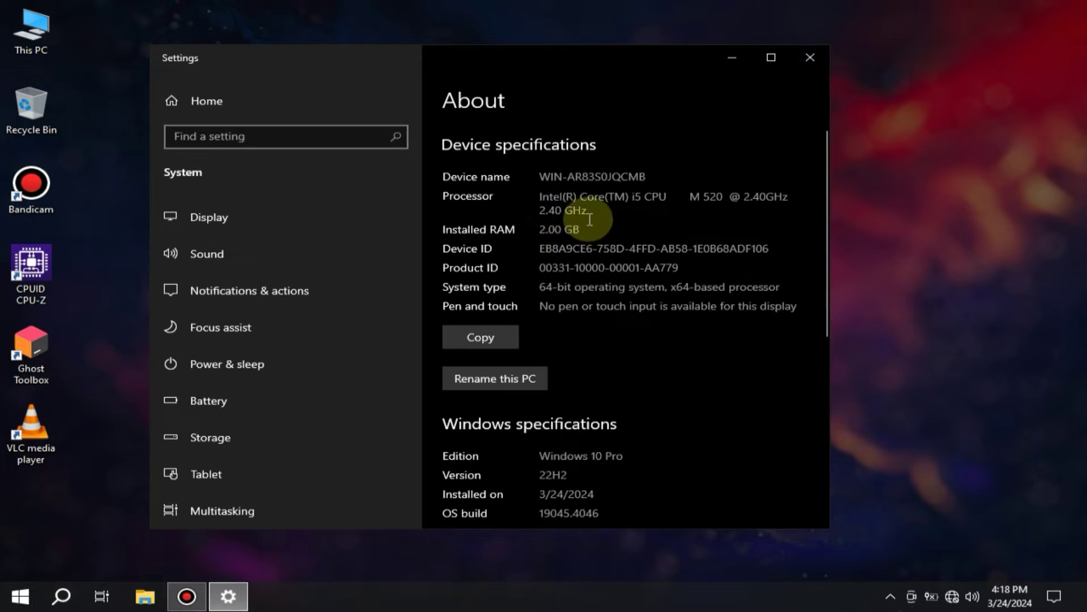
{"action": "double_click", "coordinate": [558, 228]}
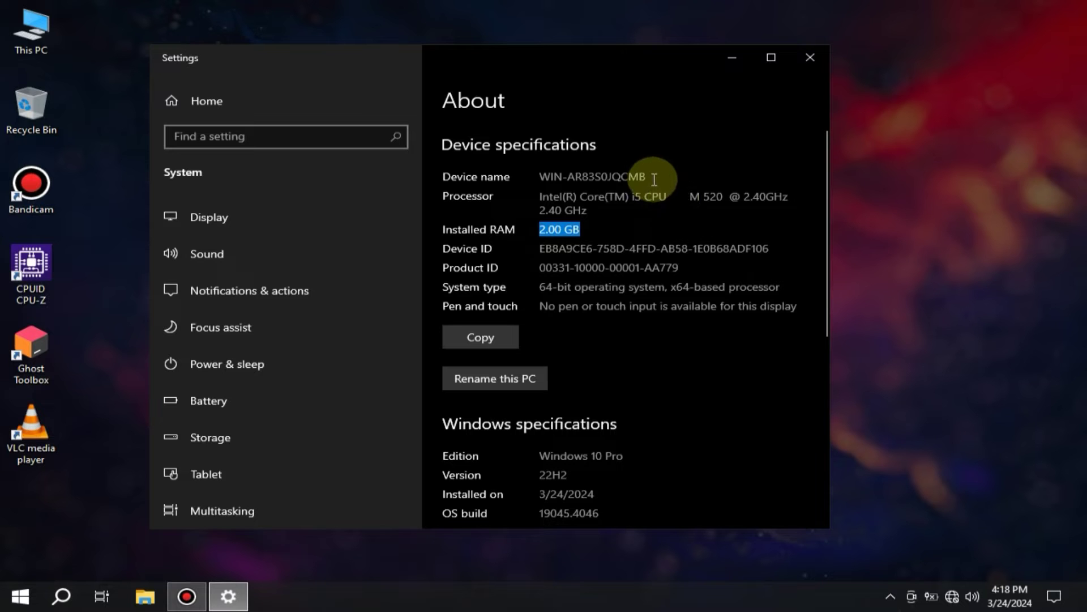
{"action": "scroll", "scroll_direction": "down", "scroll_amount": 3}
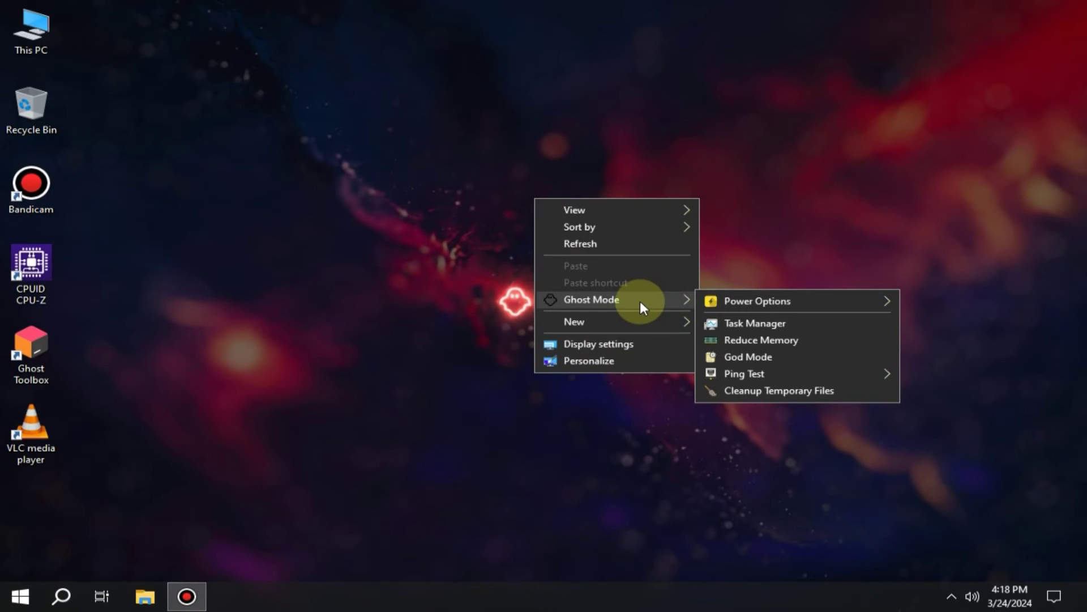
{"action": "mouse_move", "coordinate": [756, 300]}
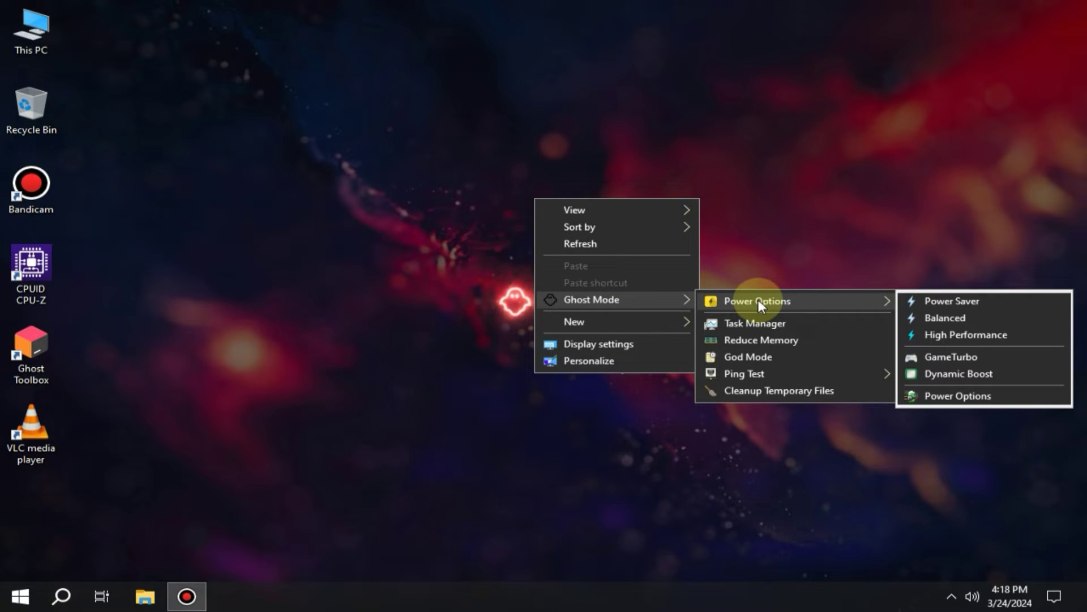
{"action": "mouse_move", "coordinate": [960, 360]}
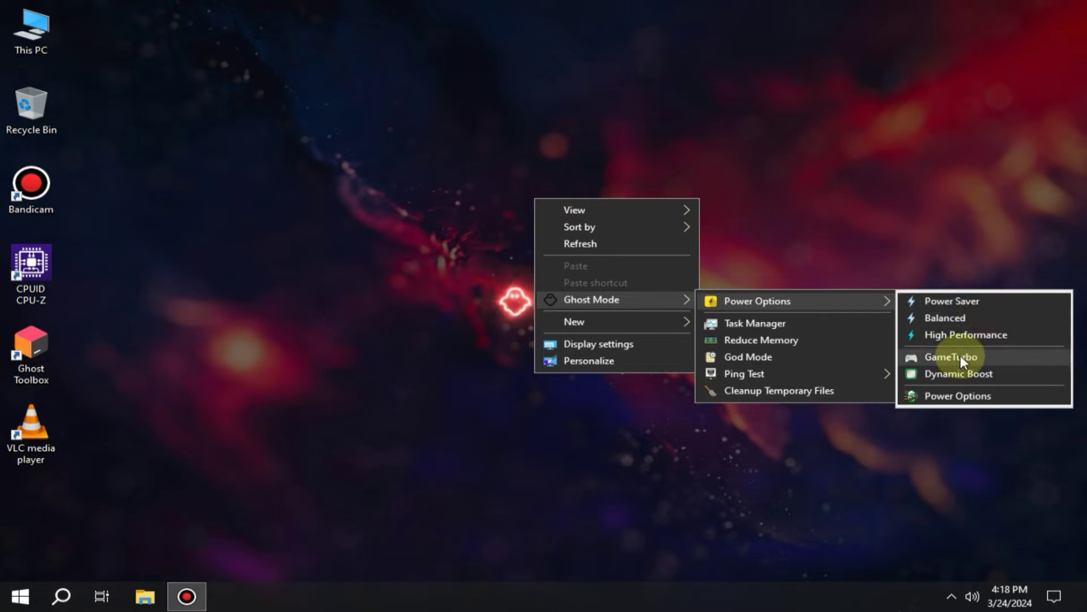
{"action": "mouse_move", "coordinate": [966, 402]}
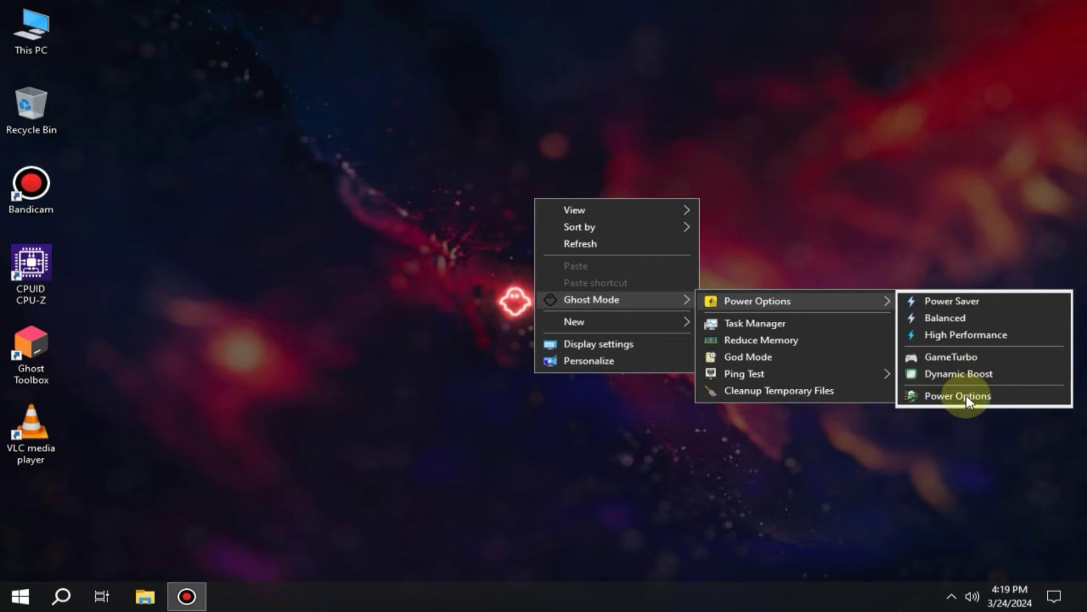
{"action": "mouse_move", "coordinate": [980, 340]}
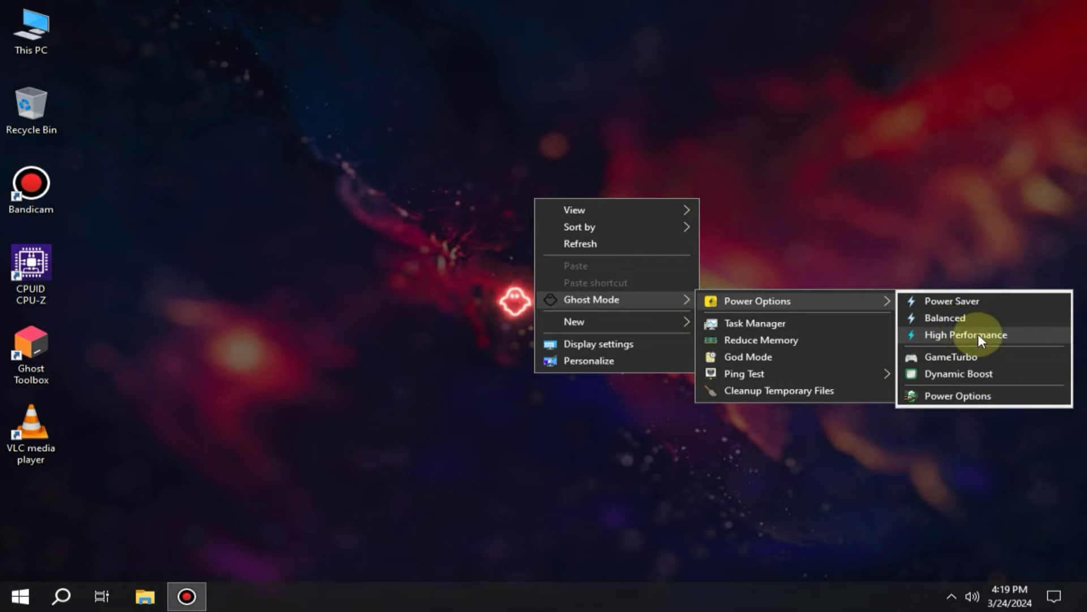
- Apply Ghost Mode's High Performance power plan and reopen the desktop menu
{"action": "left_click", "coordinate": [966, 334]}
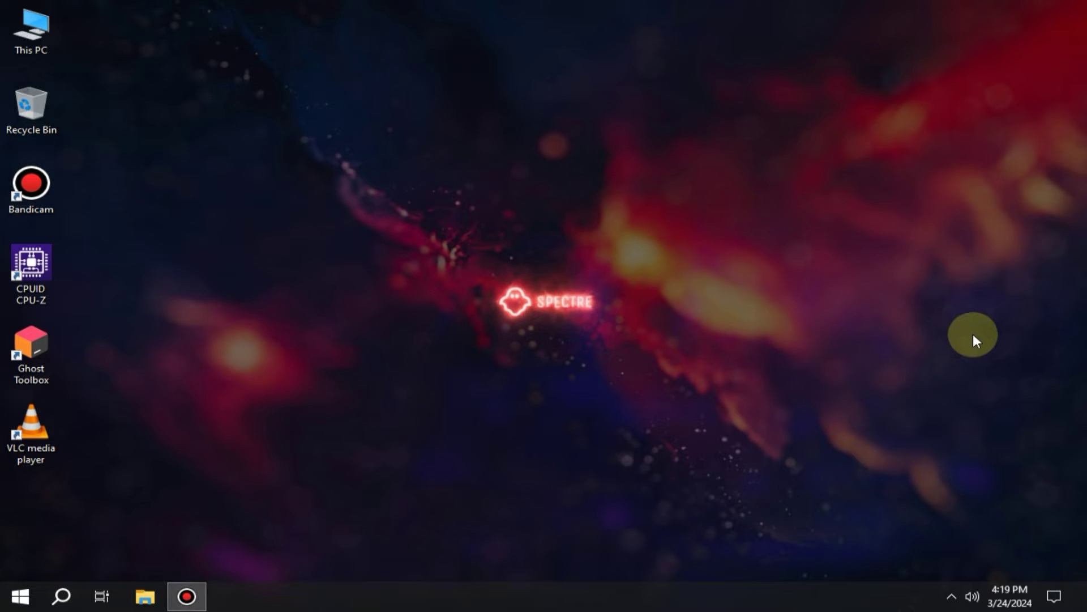
{"action": "right_click", "coordinate": [645, 385]}
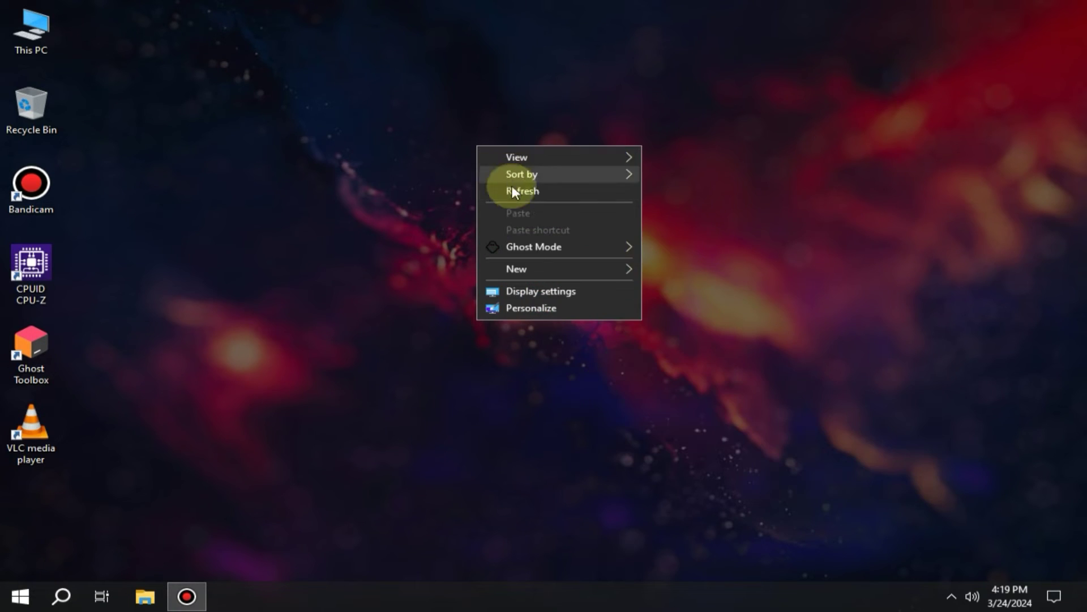
- Refresh the desktop, launch Task Manager from Start and maximize it
{"action": "left_click", "coordinate": [522, 191]}
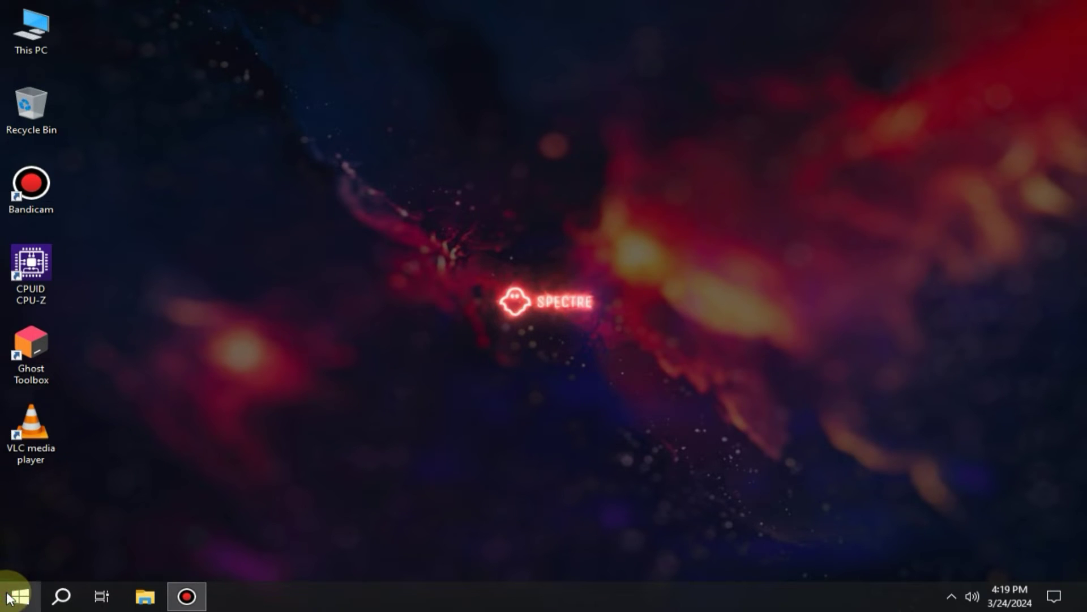
{"action": "left_click", "coordinate": [10, 597]}
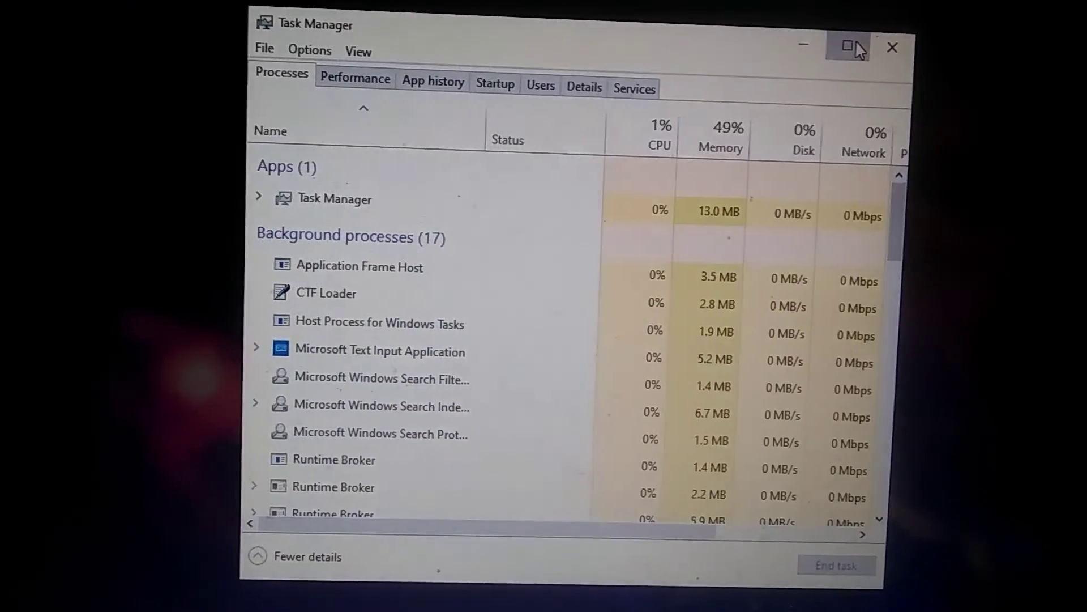
{"action": "left_click", "coordinate": [847, 46]}
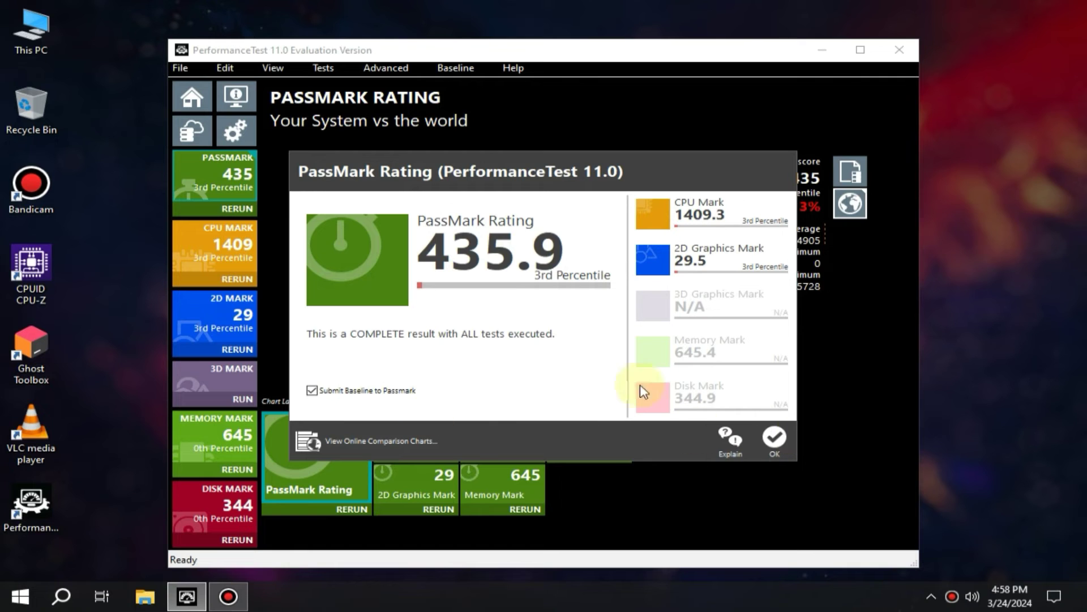
{"action": "mouse_move", "coordinate": [455, 267]}
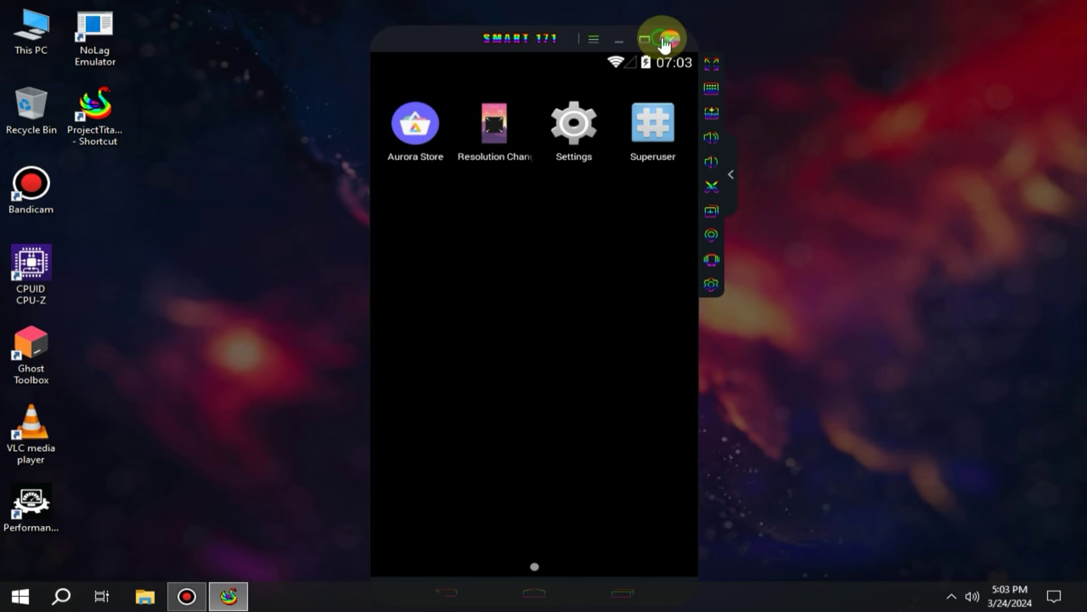
- Close the Android emulator, launch CPU-Z and view the Mainboard tab
{"action": "left_click", "coordinate": [668, 39]}
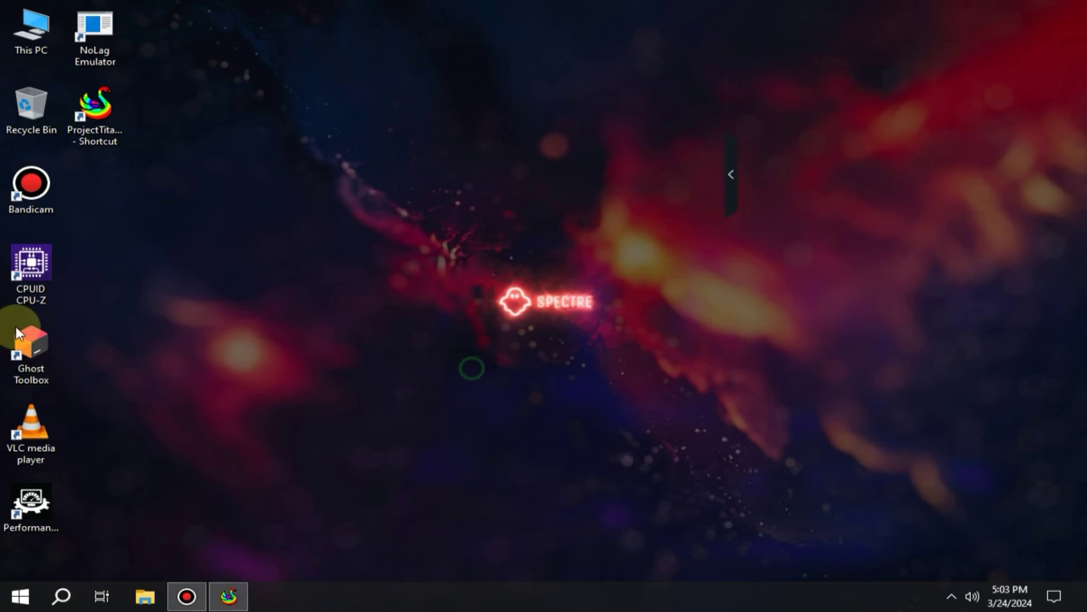
{"action": "double_click", "coordinate": [31, 274]}
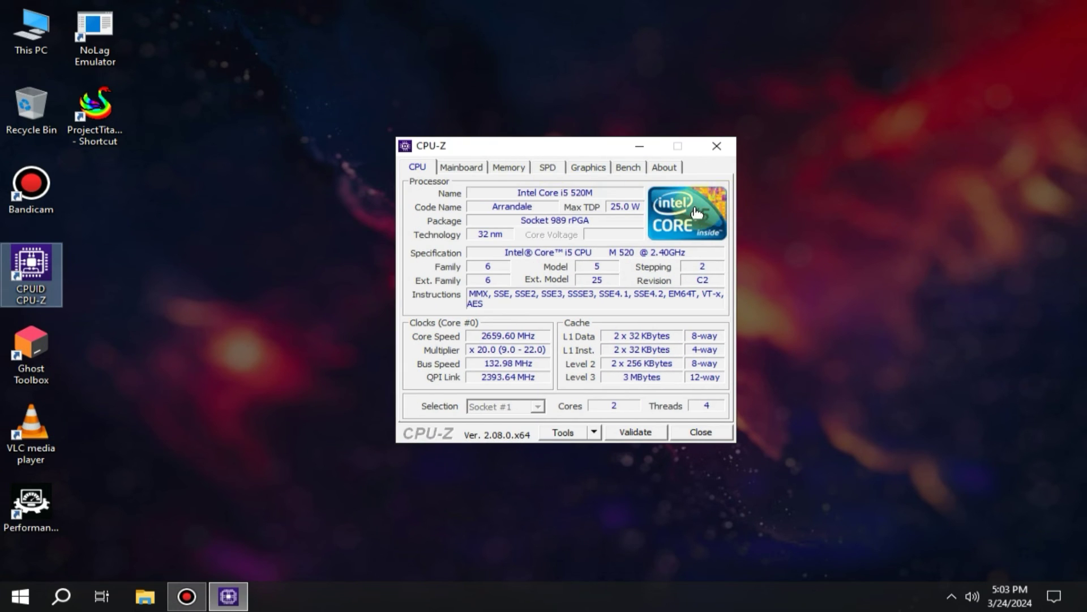
{"action": "left_click", "coordinate": [461, 166]}
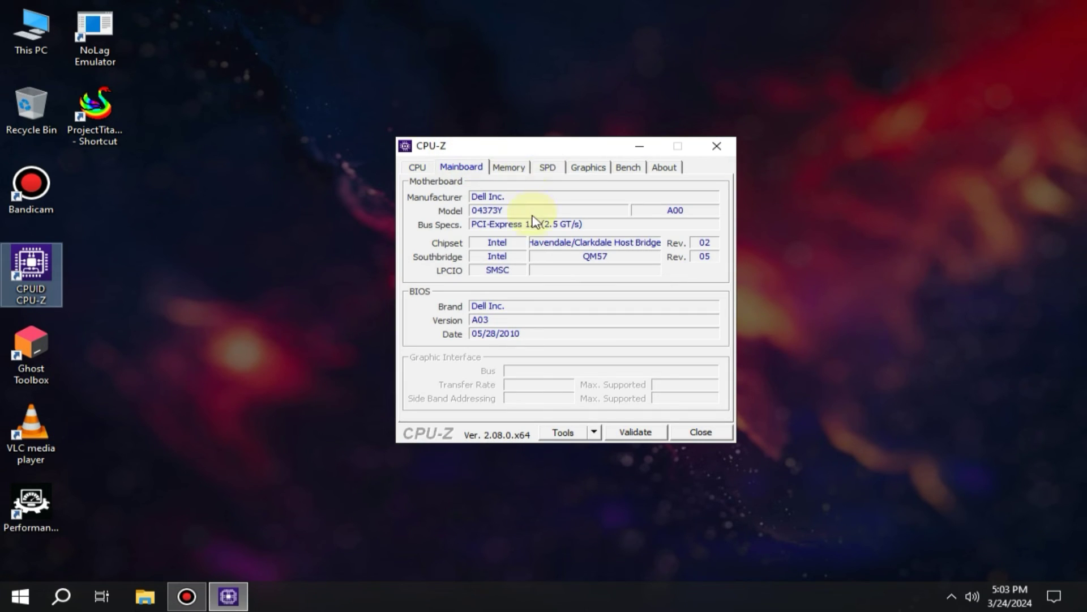